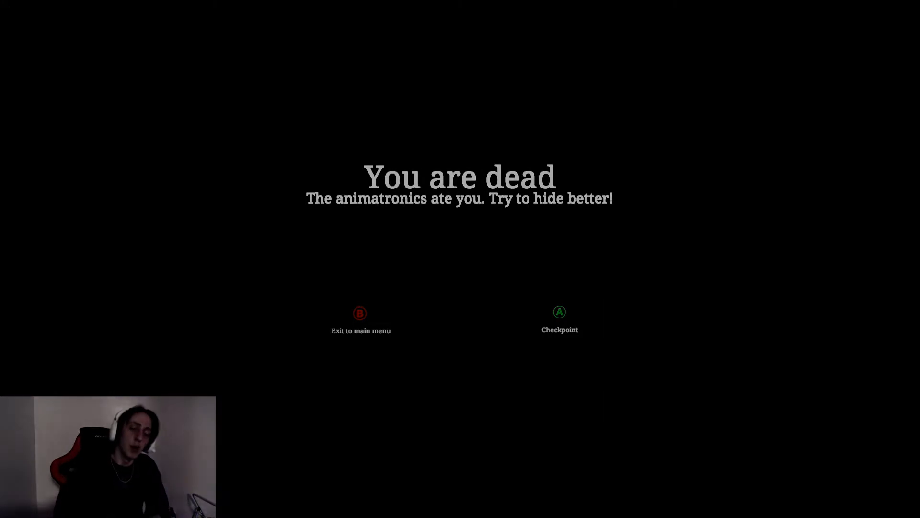
left_click(361, 330)
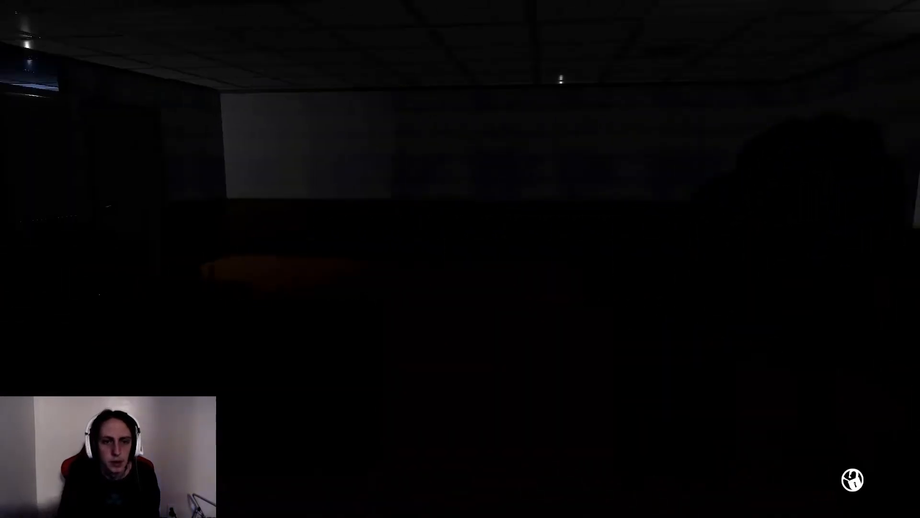
mouse_move(460, 259)
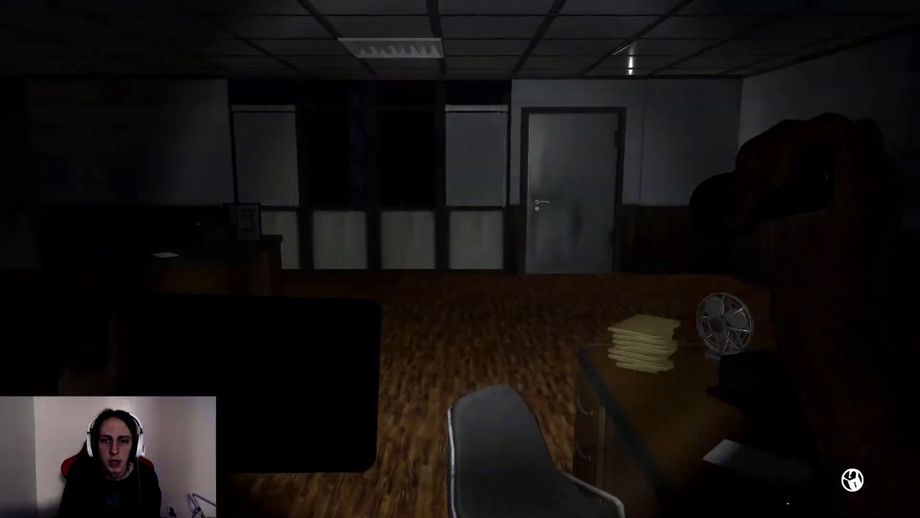
mouse_move(460, 259)
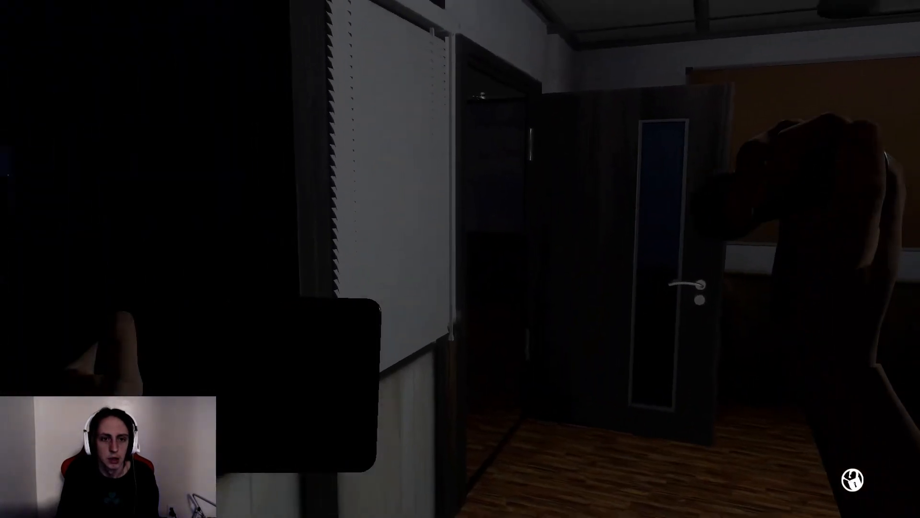
mouse_move(419, 207)
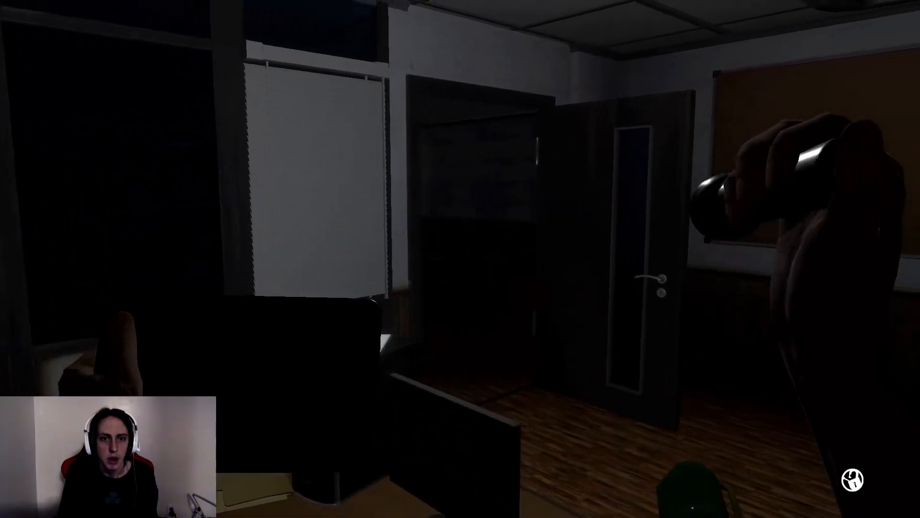
mouse_move(461, 259)
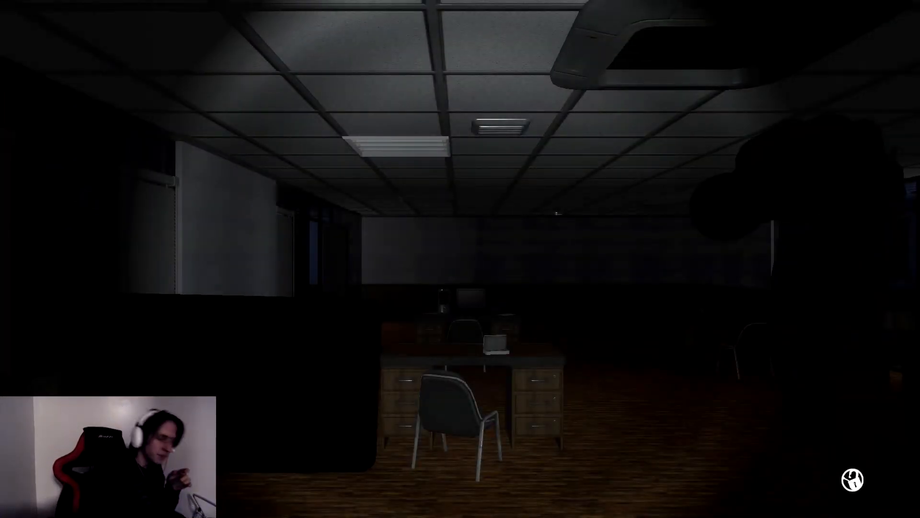
mouse_move(460, 259)
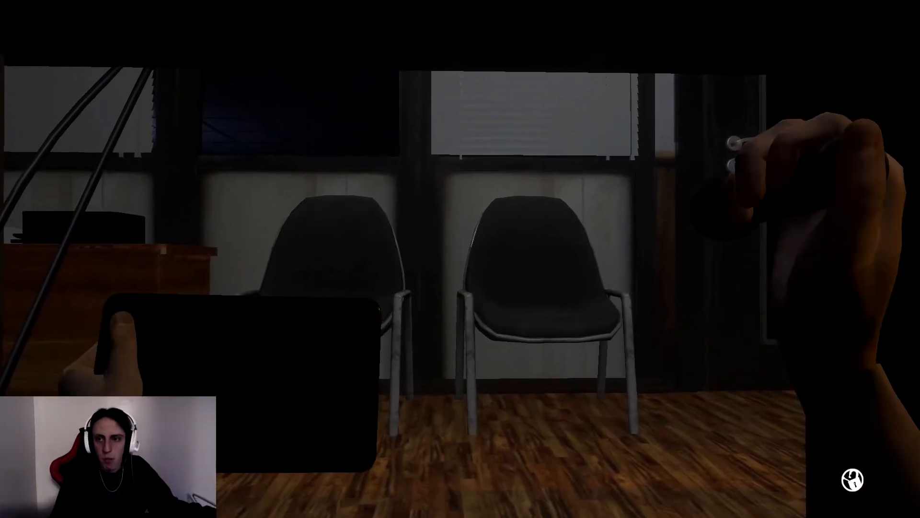
mouse_move(460, 259)
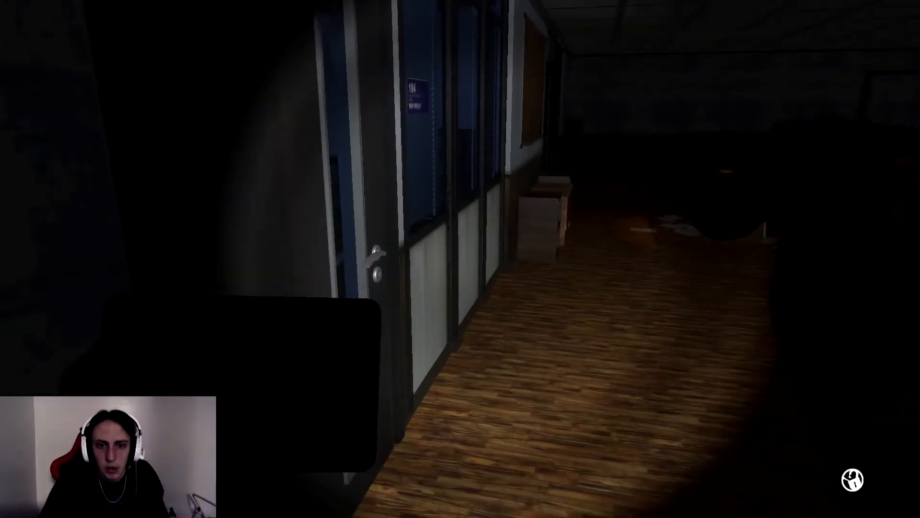
left_click(376, 257)
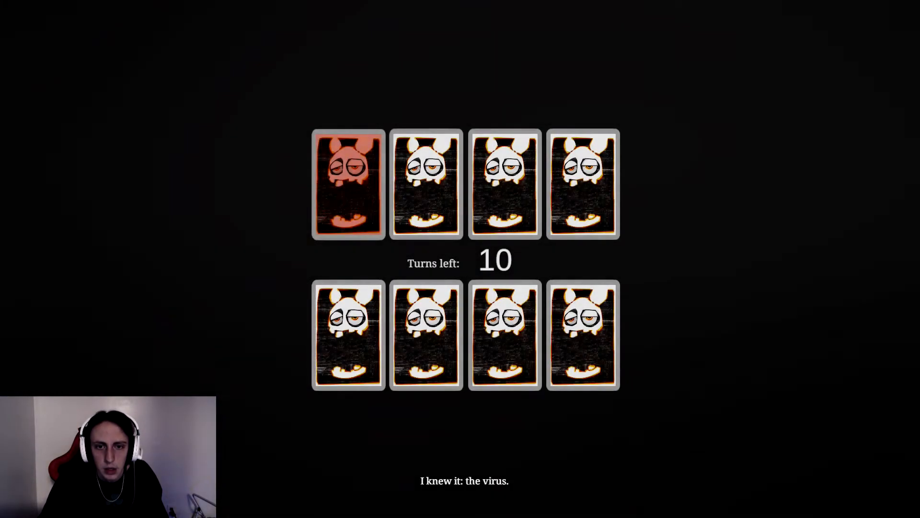
left_click(504, 183)
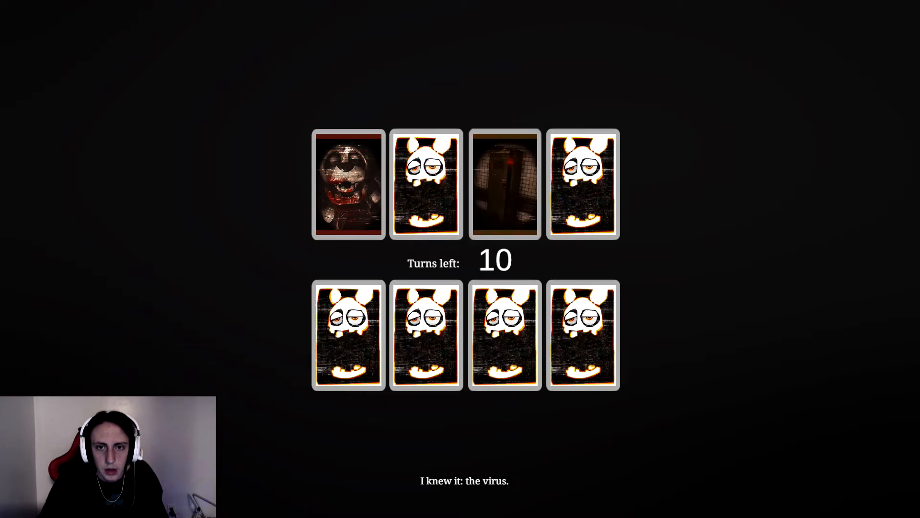
left_click(425, 183)
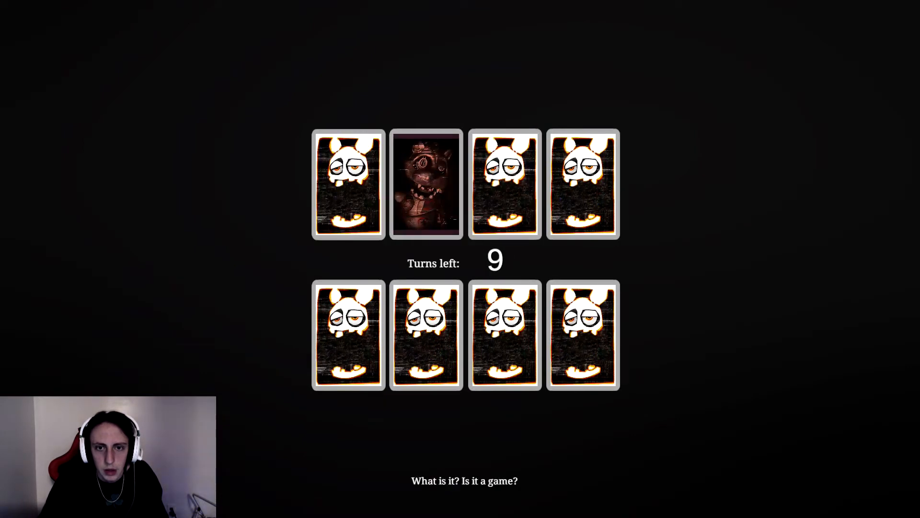
left_click(348, 334)
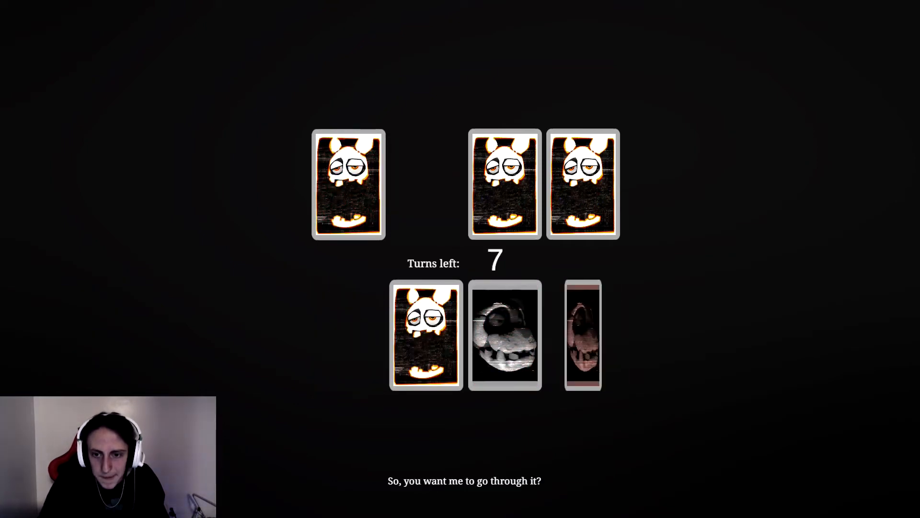
left_click(506, 335)
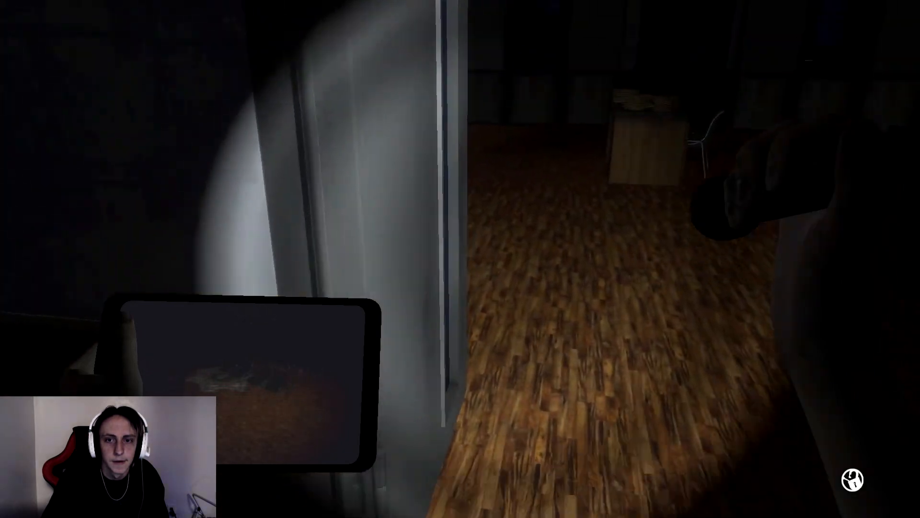
mouse_move(460, 259)
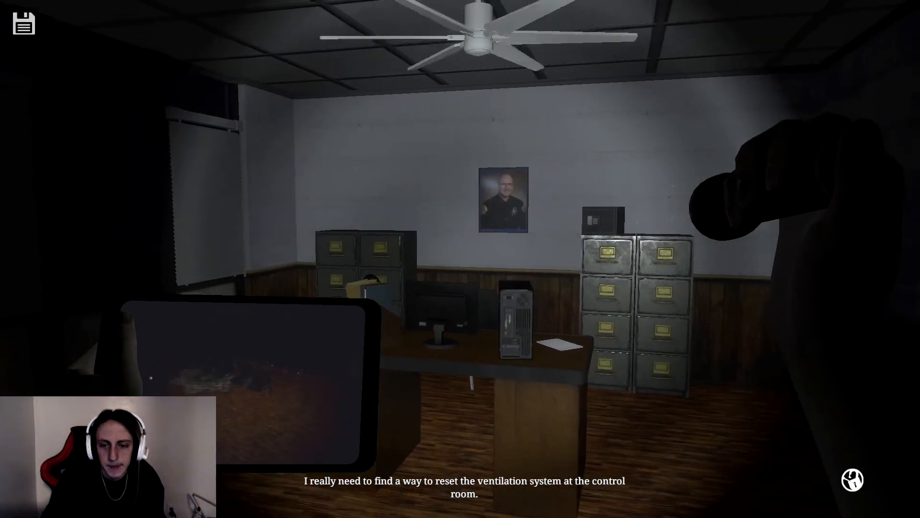
mouse_move(460, 259)
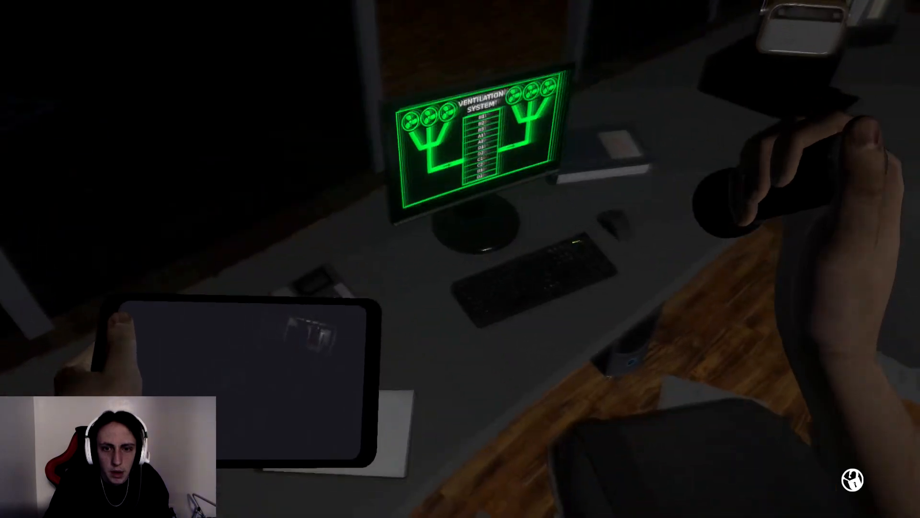
mouse_move(460, 259)
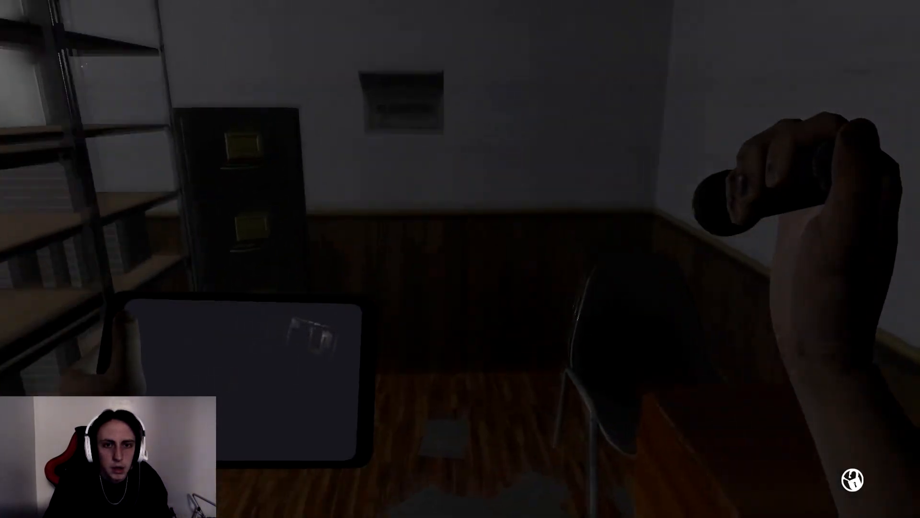
mouse_move(460, 258)
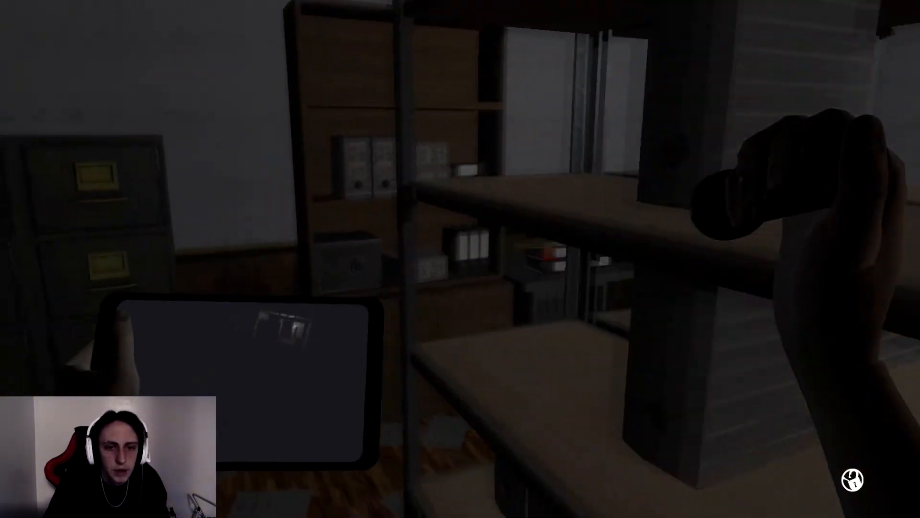
mouse_move(461, 258)
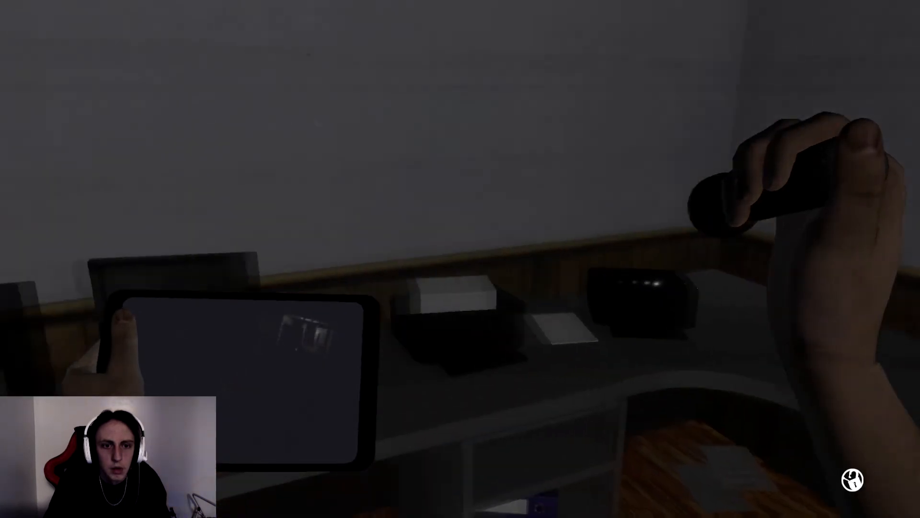
mouse_move(460, 259)
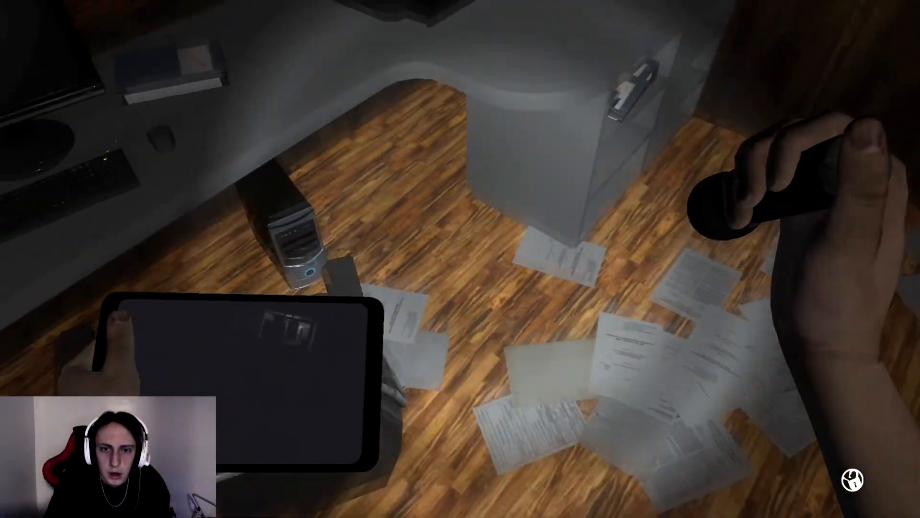
mouse_move(461, 258)
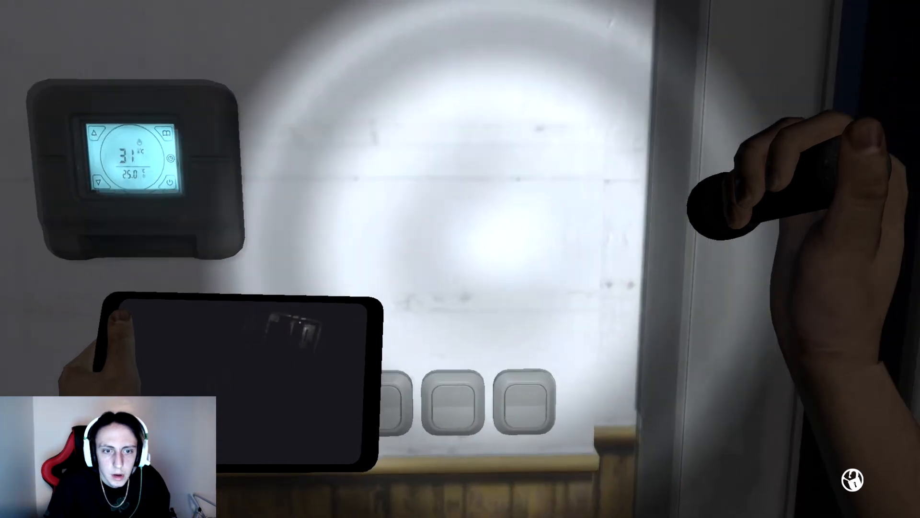
mouse_move(493, 265)
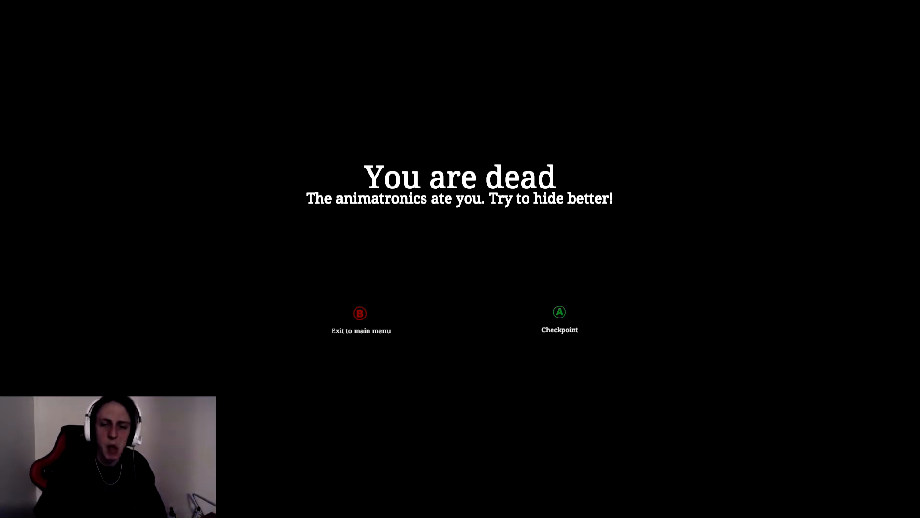
left_click(559, 320)
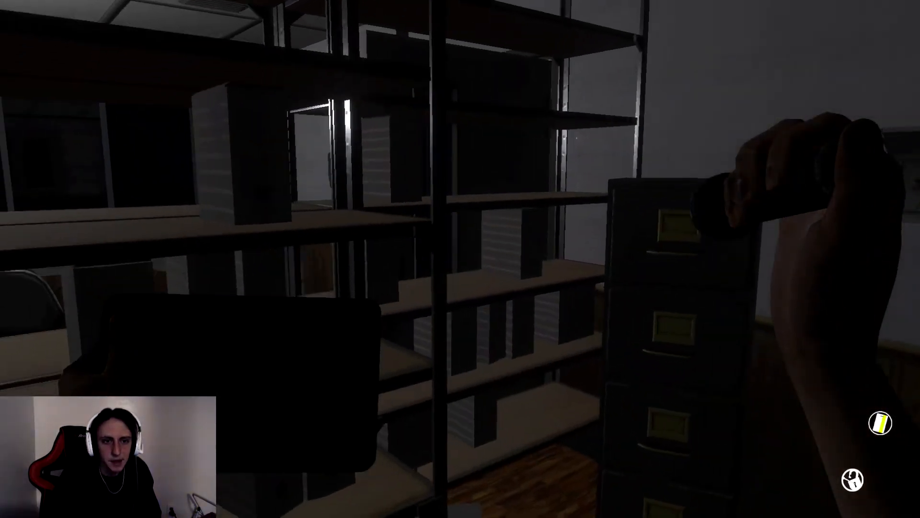
mouse_move(460, 259)
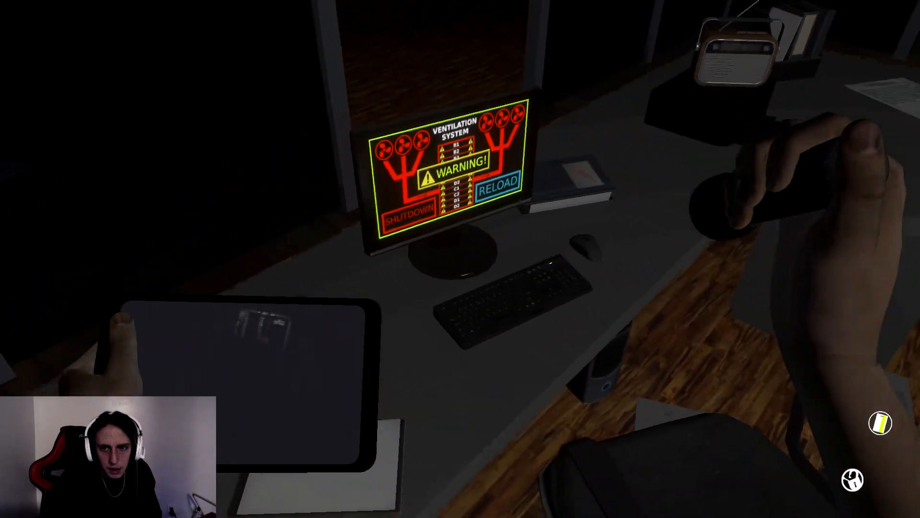
mouse_move(461, 259)
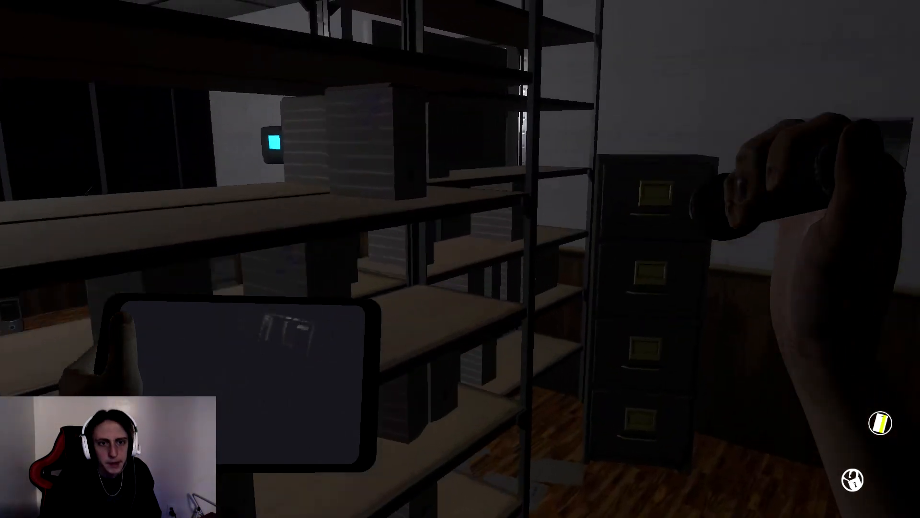
mouse_move(460, 259)
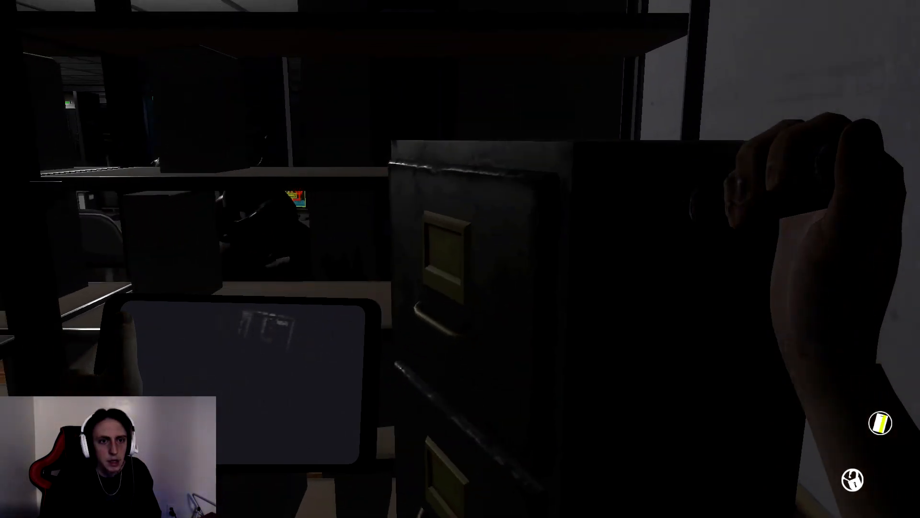